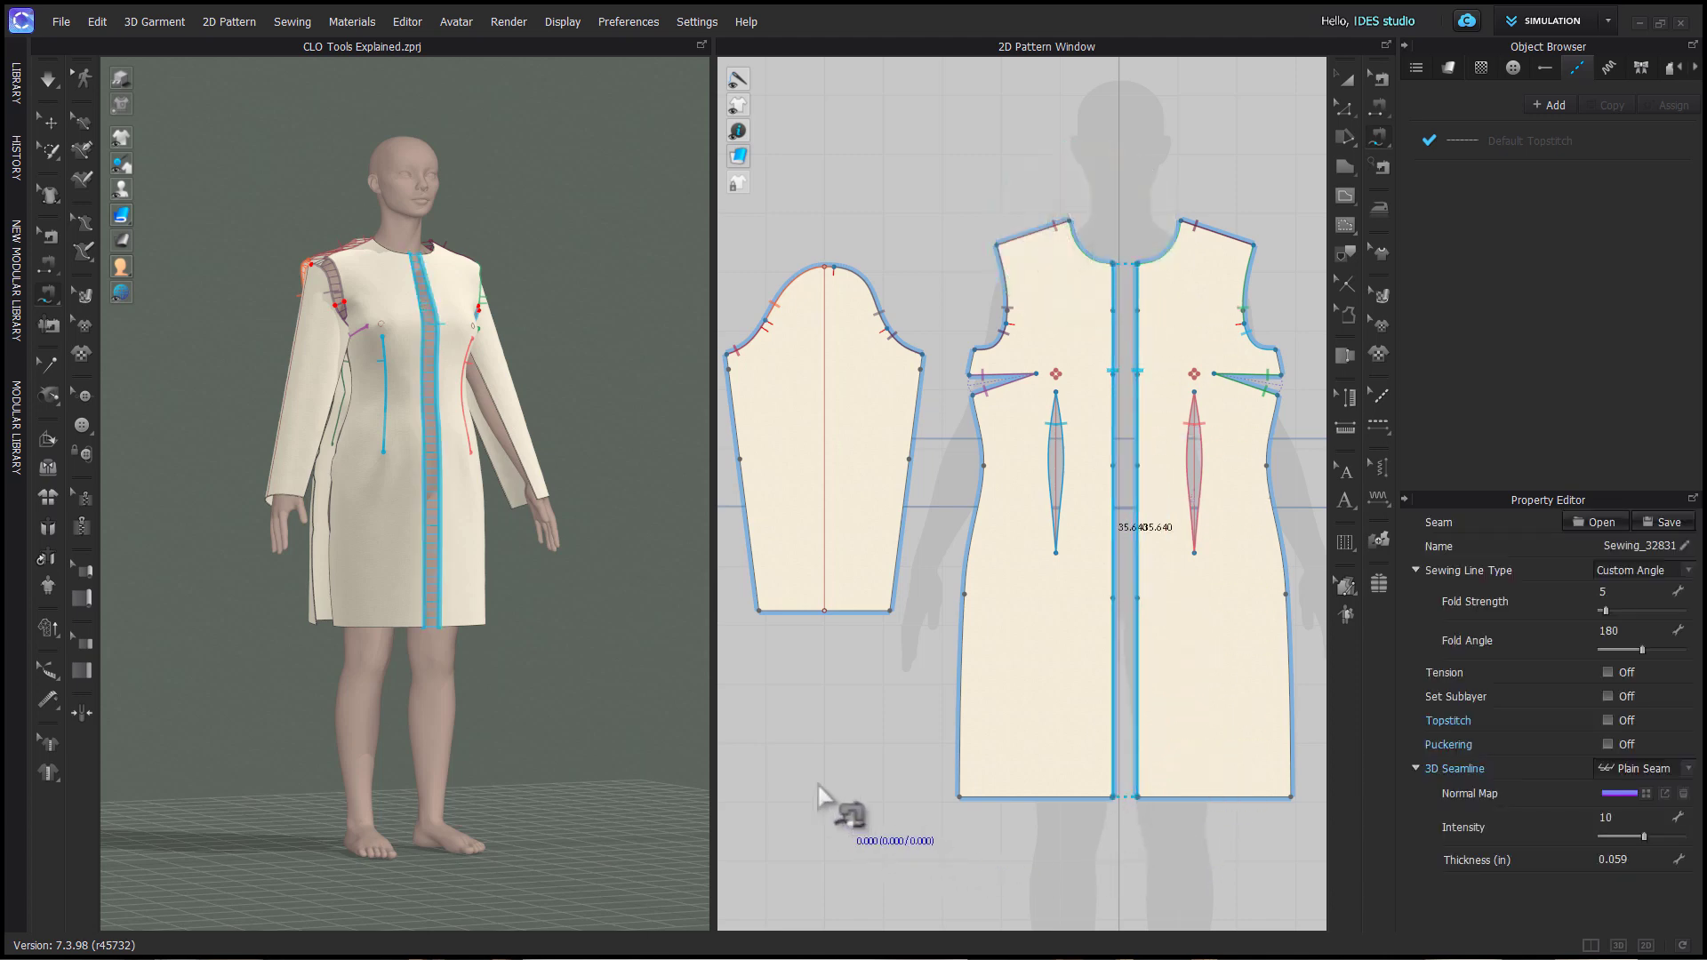
Remove the two misplaced seam points from the sleeve underarm seam.
{"action": "scroll", "scroll_direction": "up", "scroll_amount": 3}
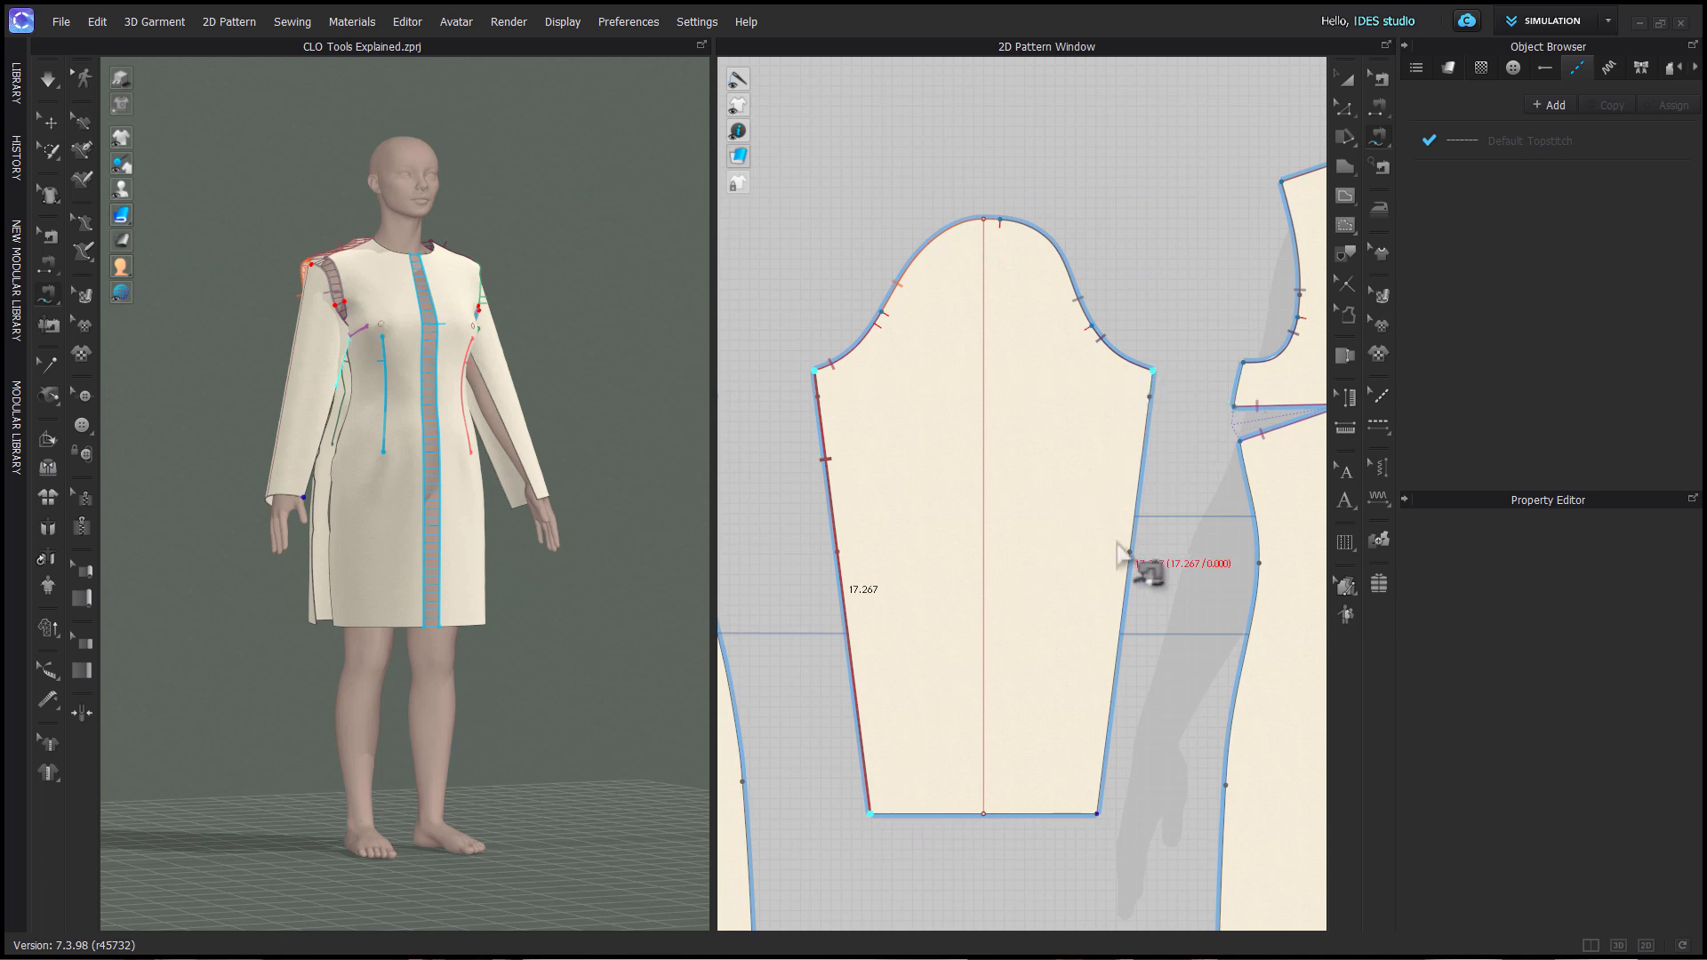
{"action": "mouse_move", "coordinate": [818, 404]}
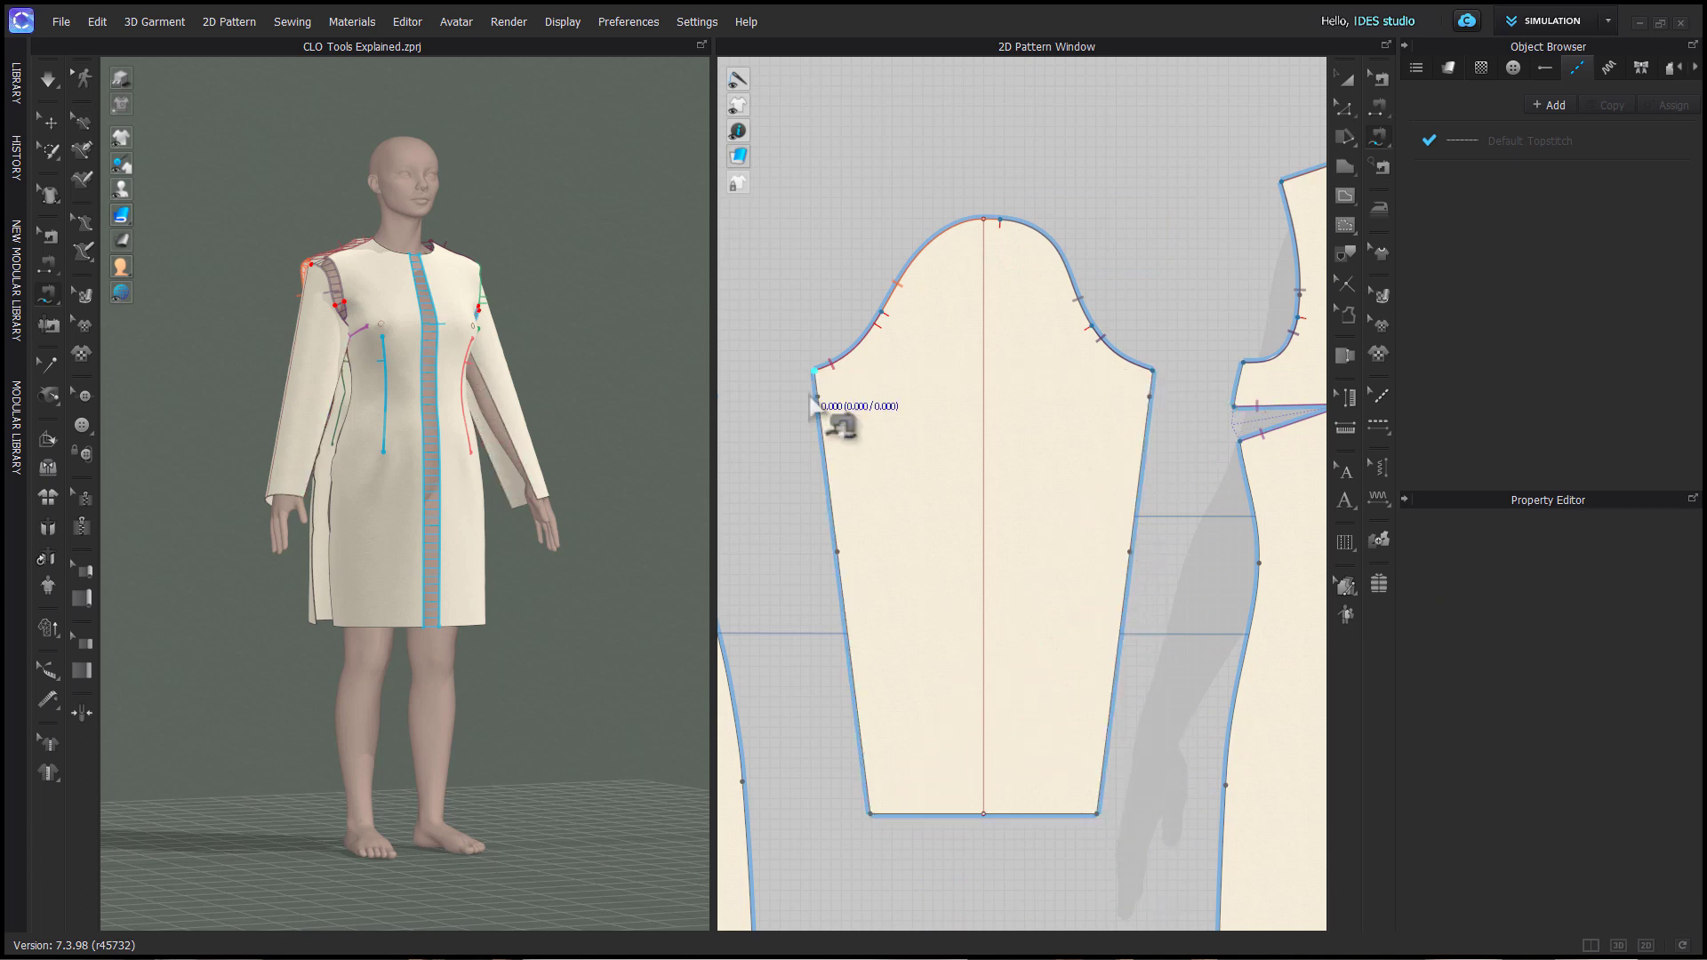
{"action": "mouse_move", "coordinate": [1154, 409]}
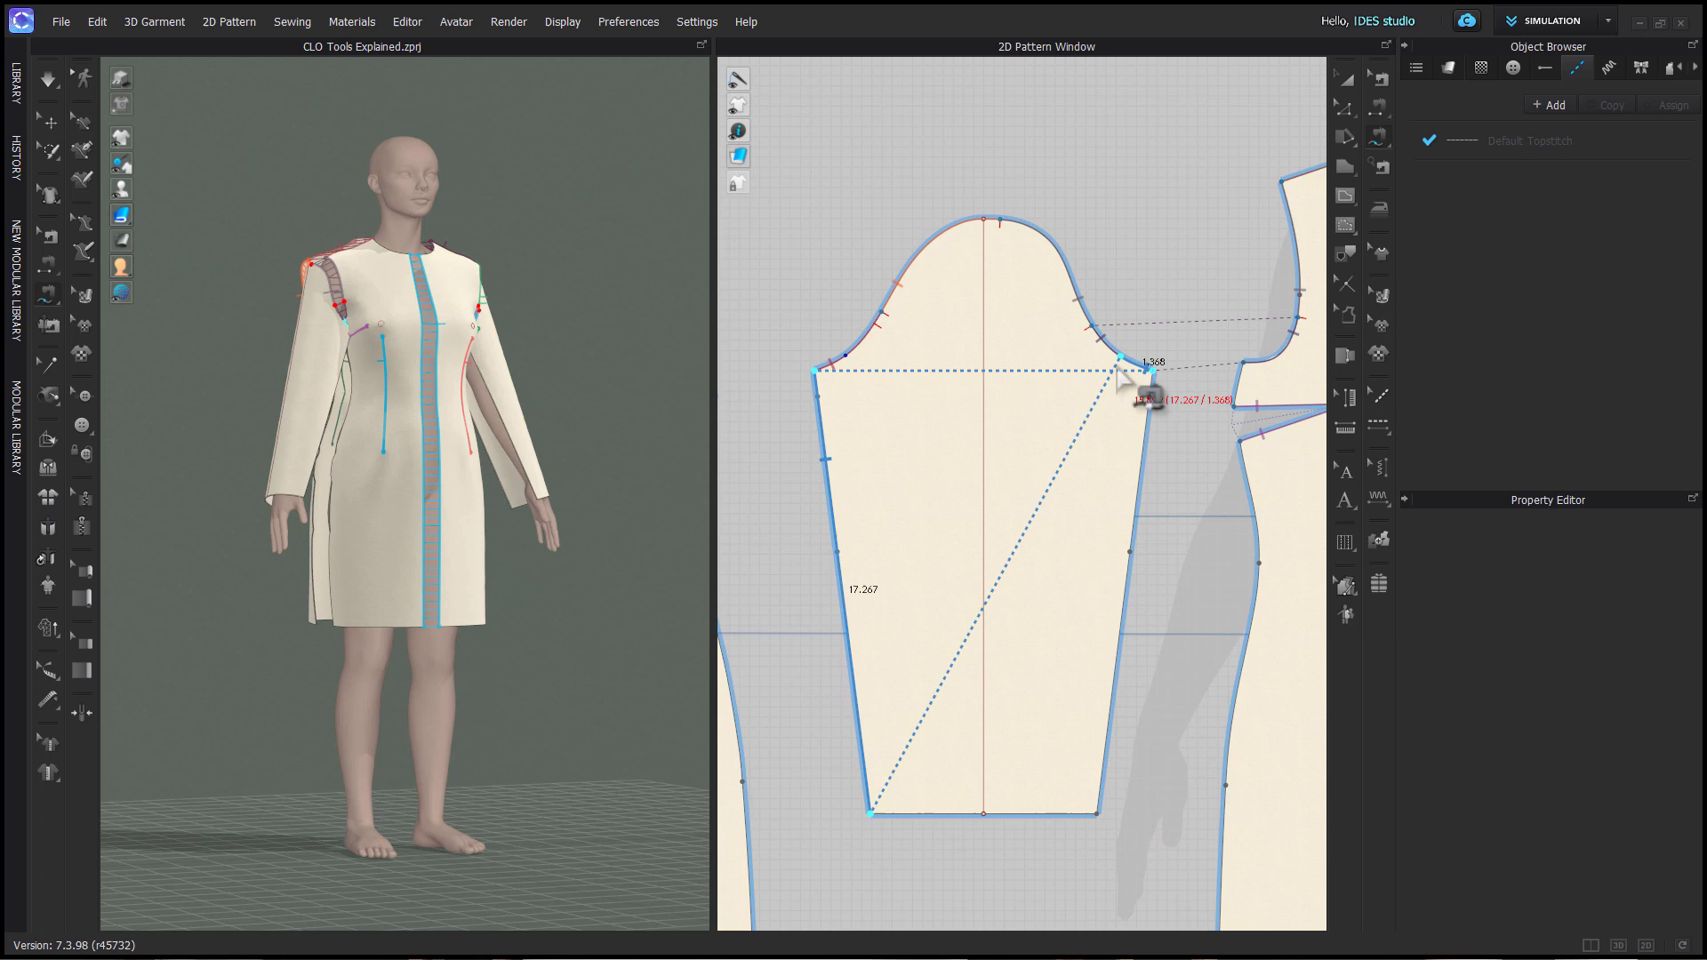
{"action": "key", "text": "Delete"}
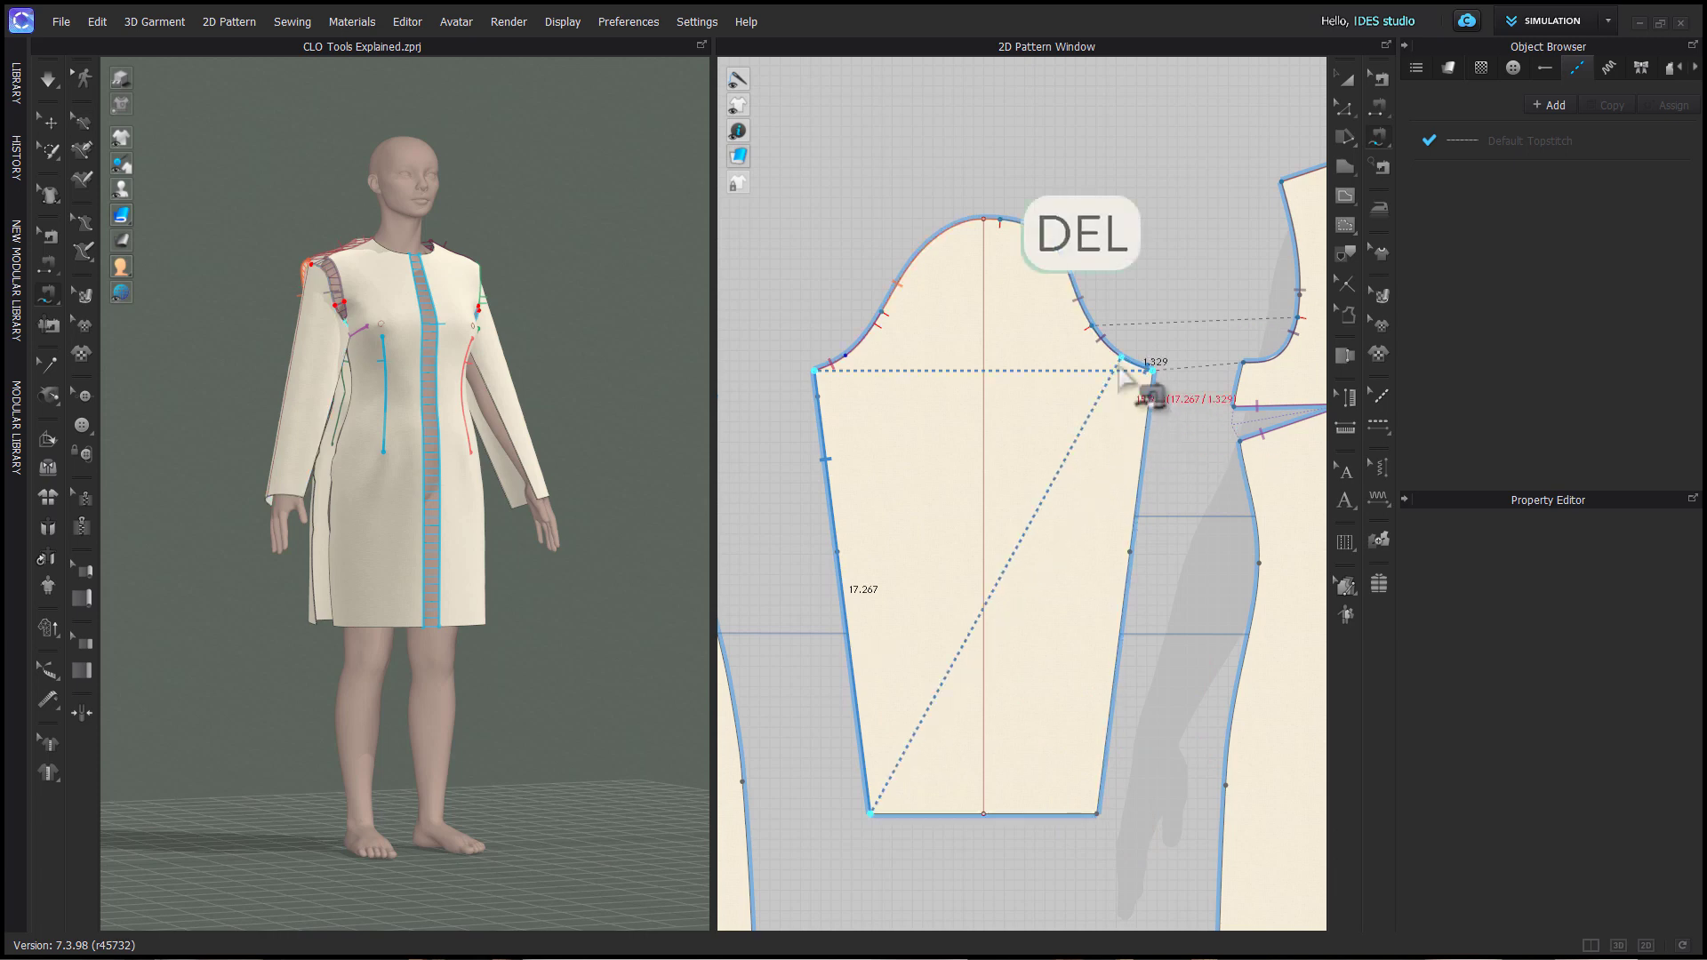
{"action": "key", "text": "Delete"}
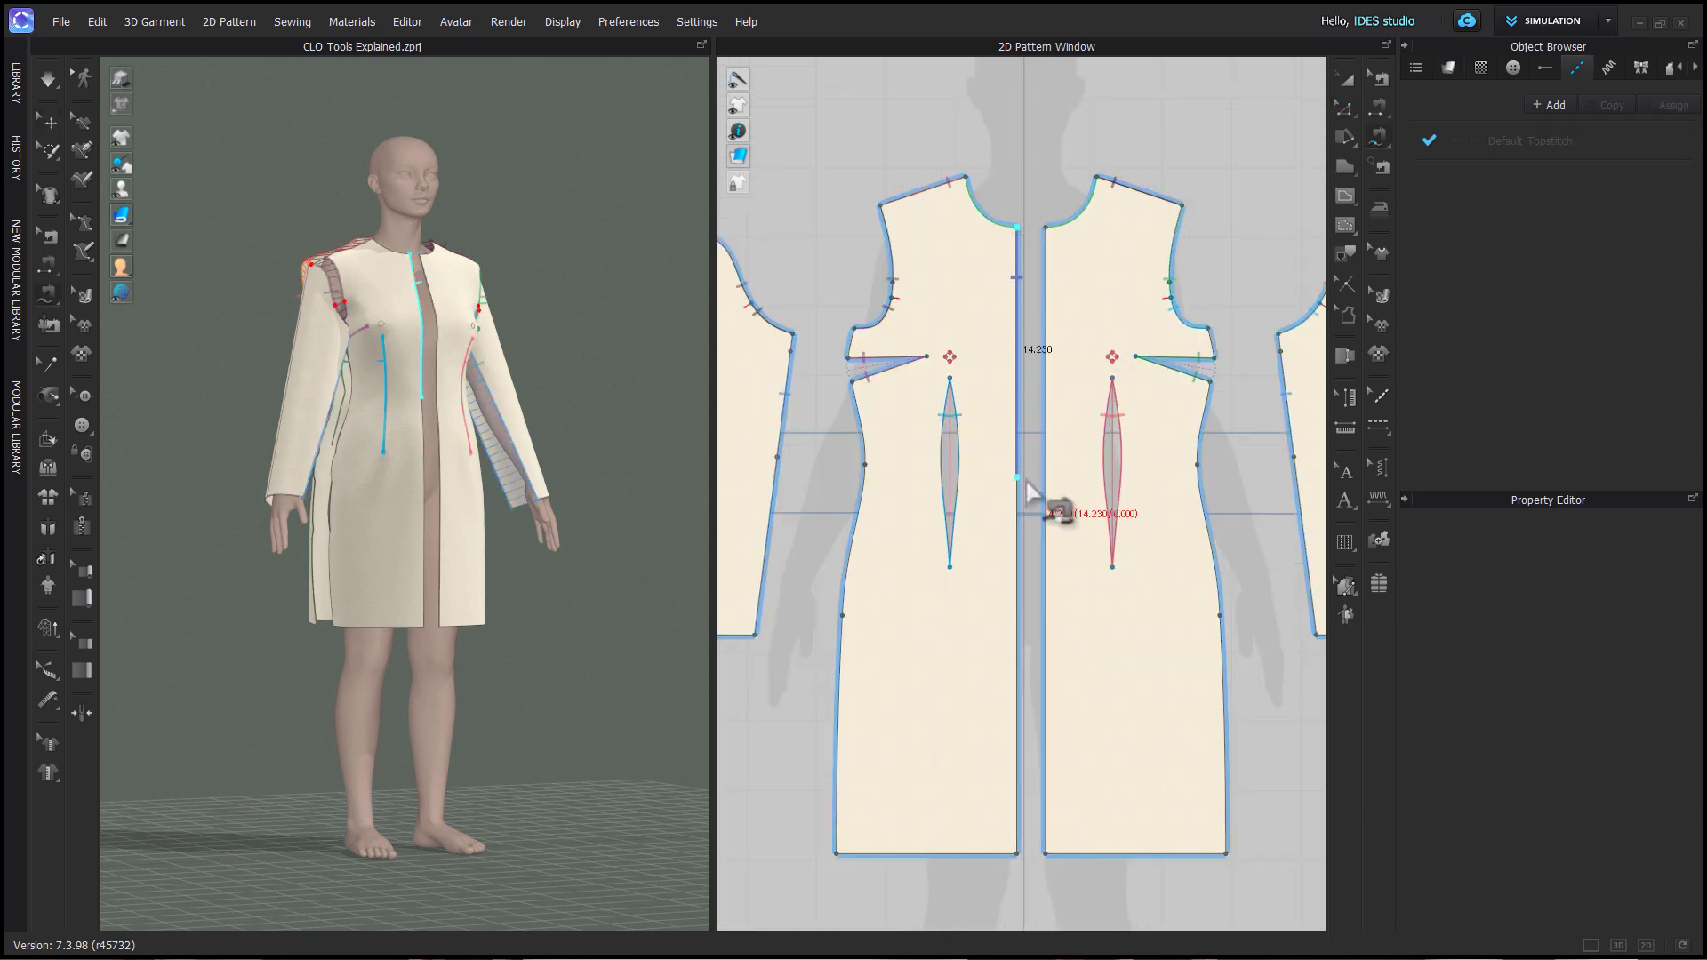
Sew the upper center-front edges with a 14.23-long seam via Create Sewing Line.
{"action": "left_click", "coordinate": [1016, 487]}
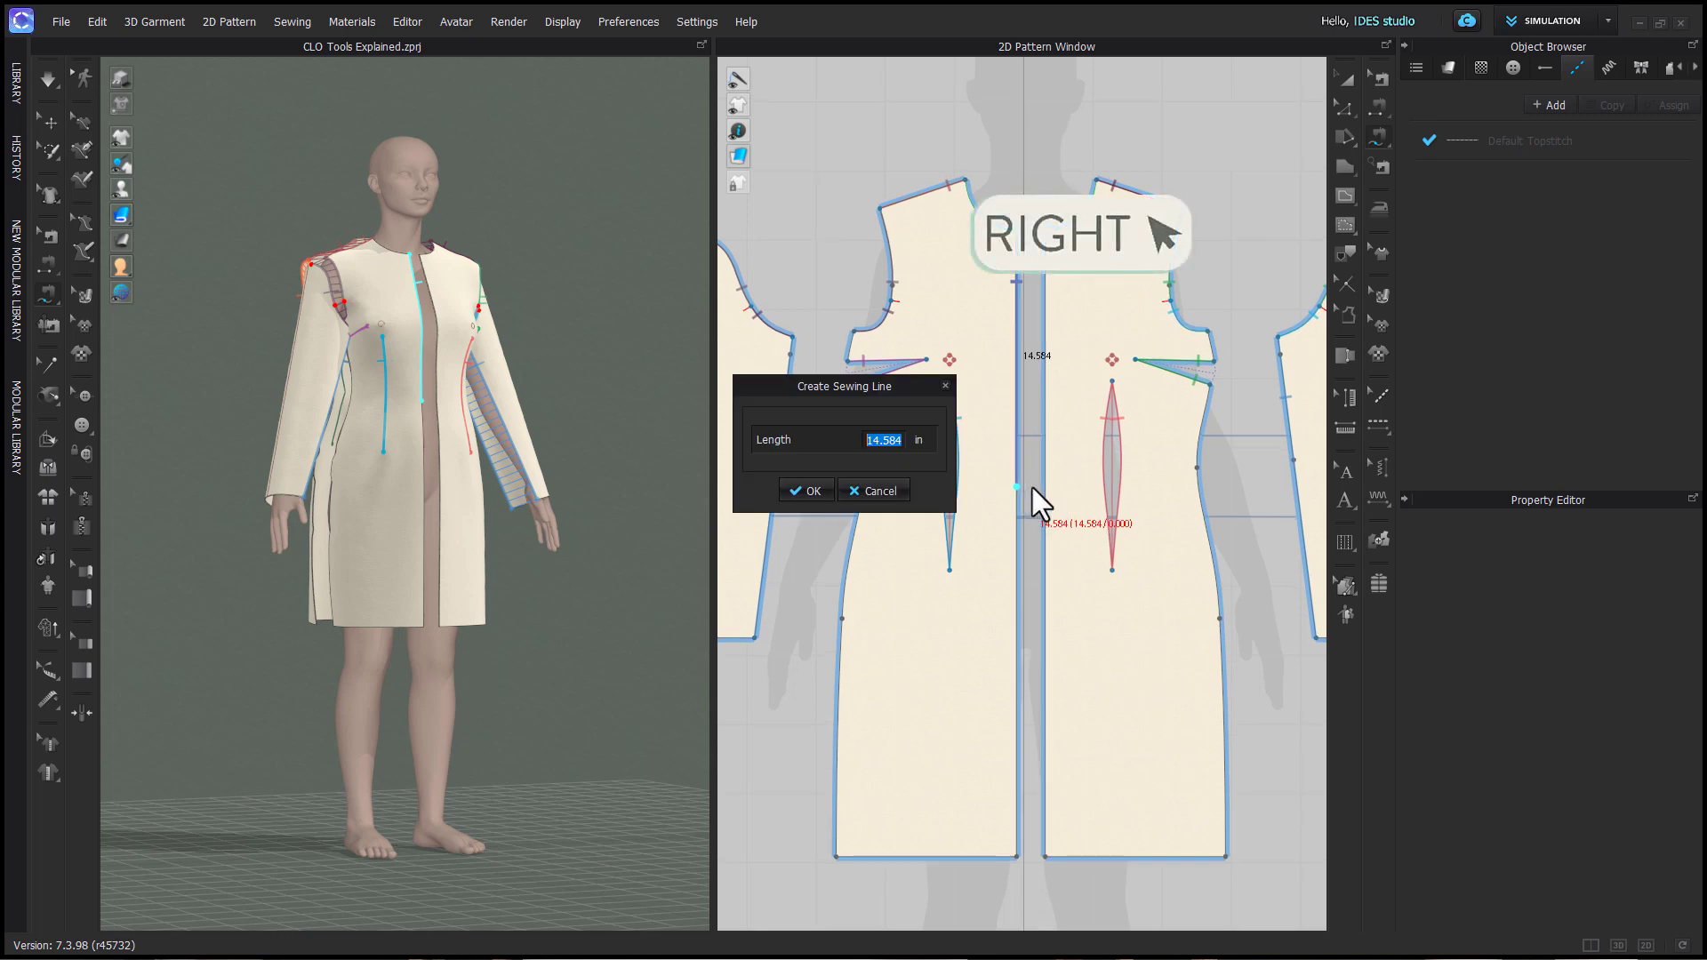
{"action": "left_click", "coordinate": [805, 491]}
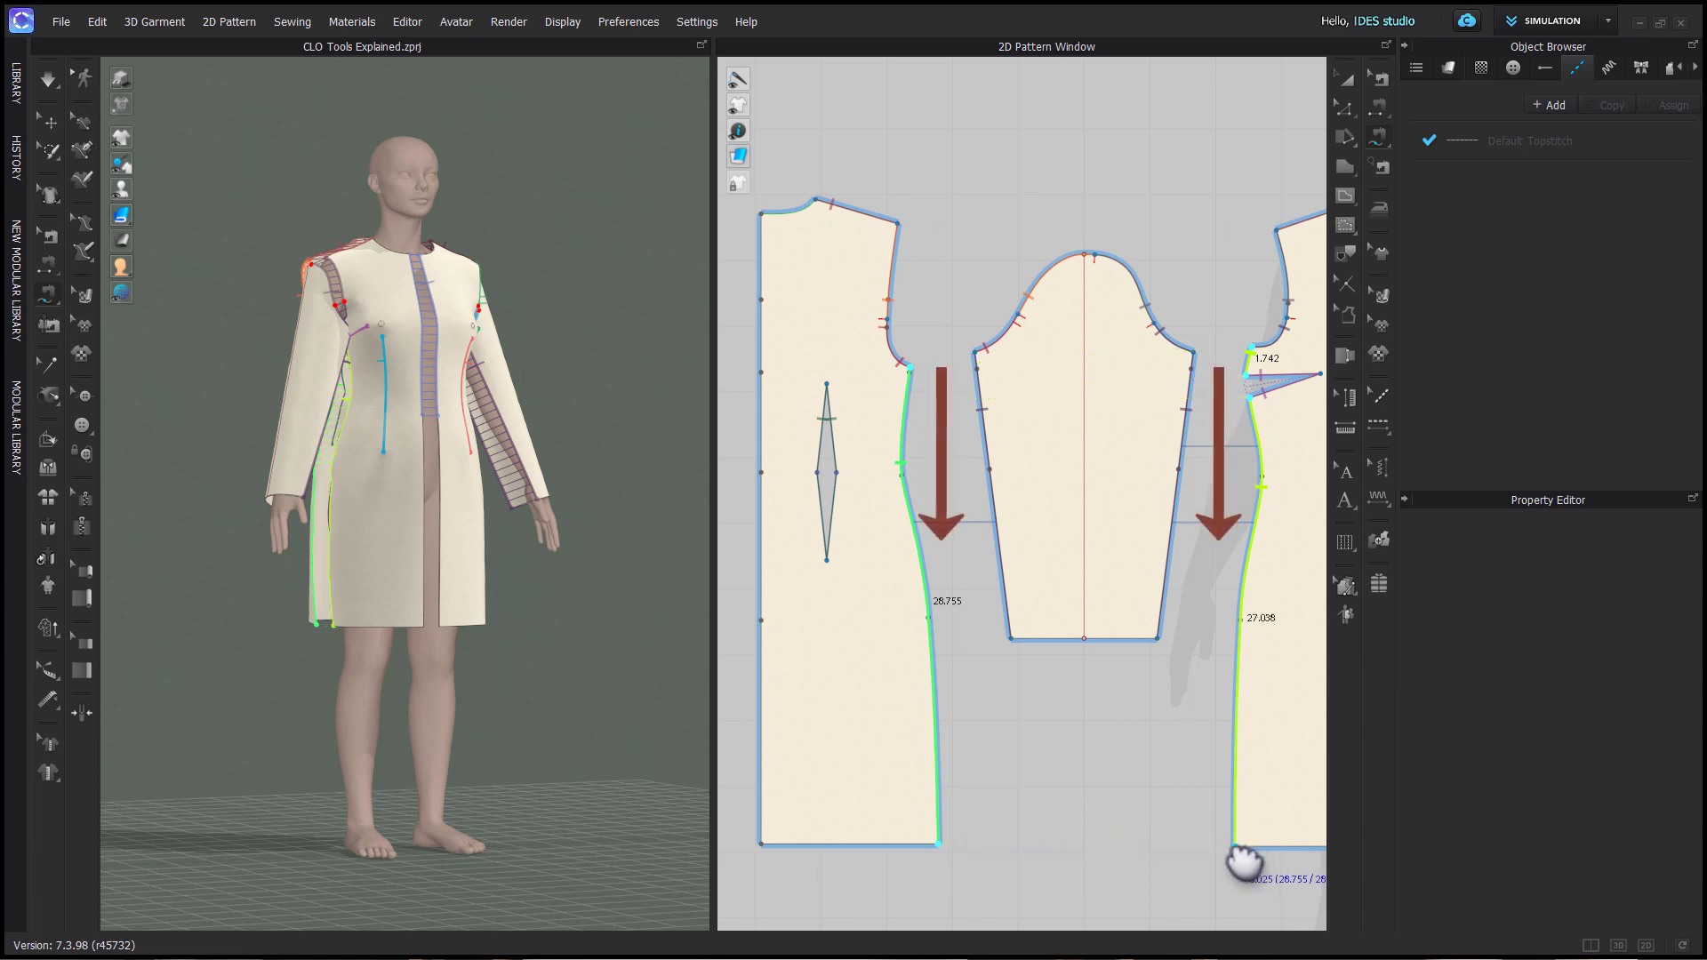
{"action": "mouse_move", "coordinate": [1081, 911]}
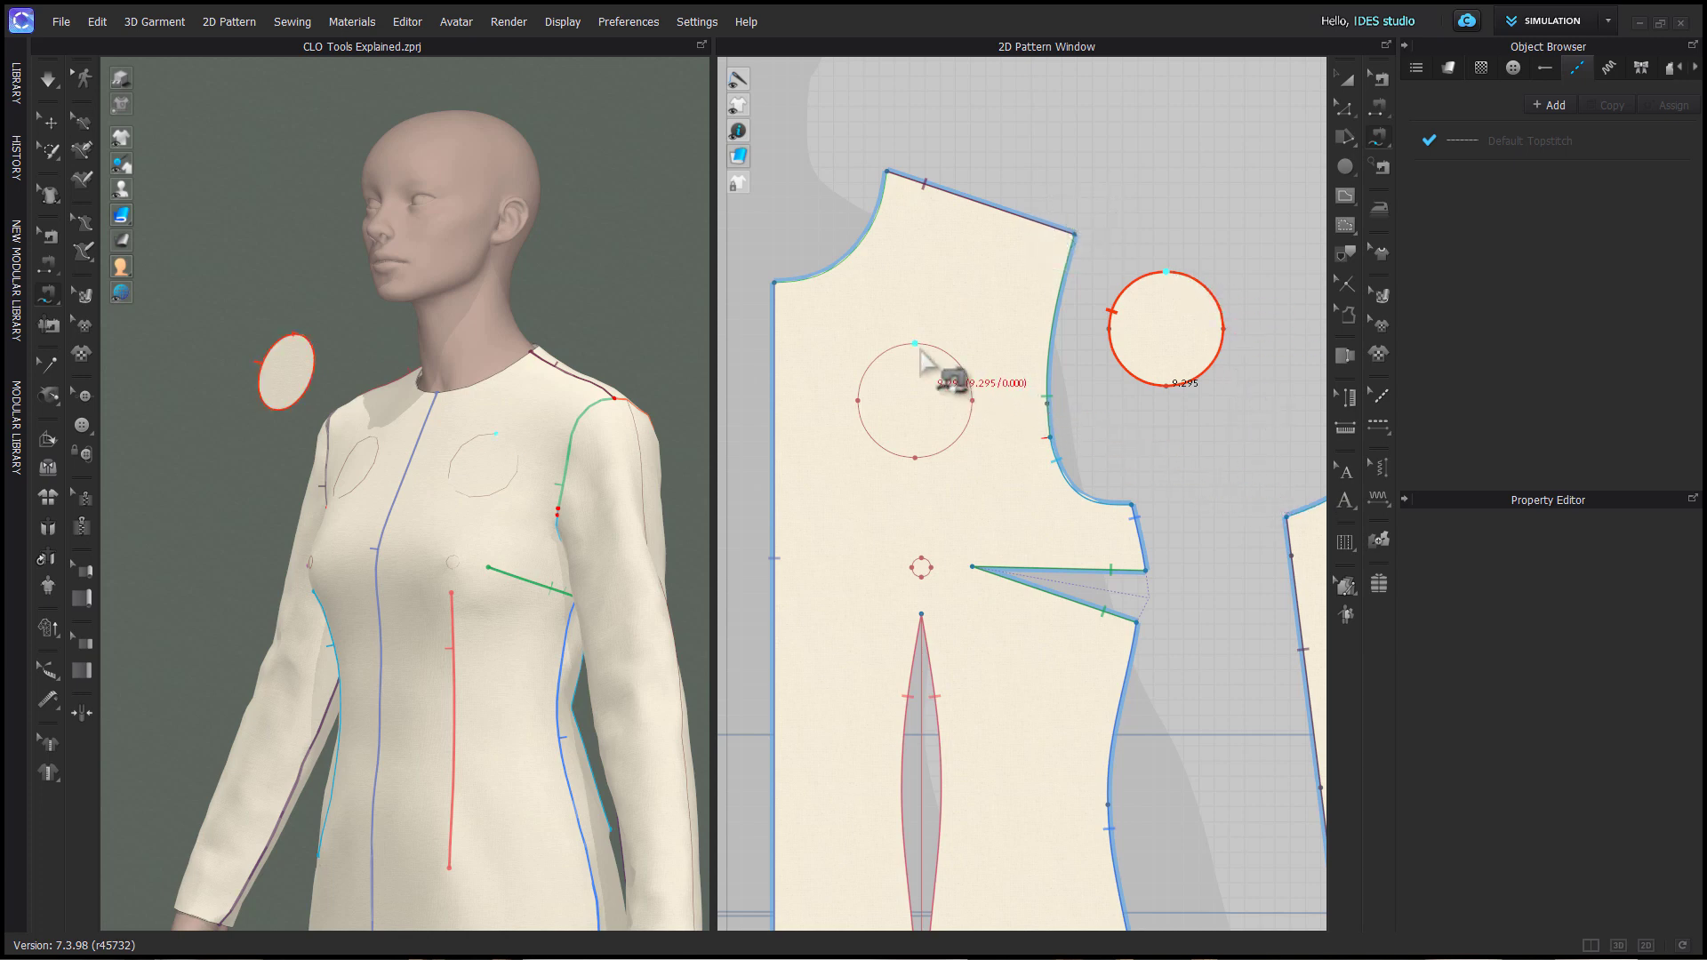
Finish sewing the circular patch outline to the bodice circle, then apply Cmd+B.
{"action": "left_click", "coordinate": [919, 401]}
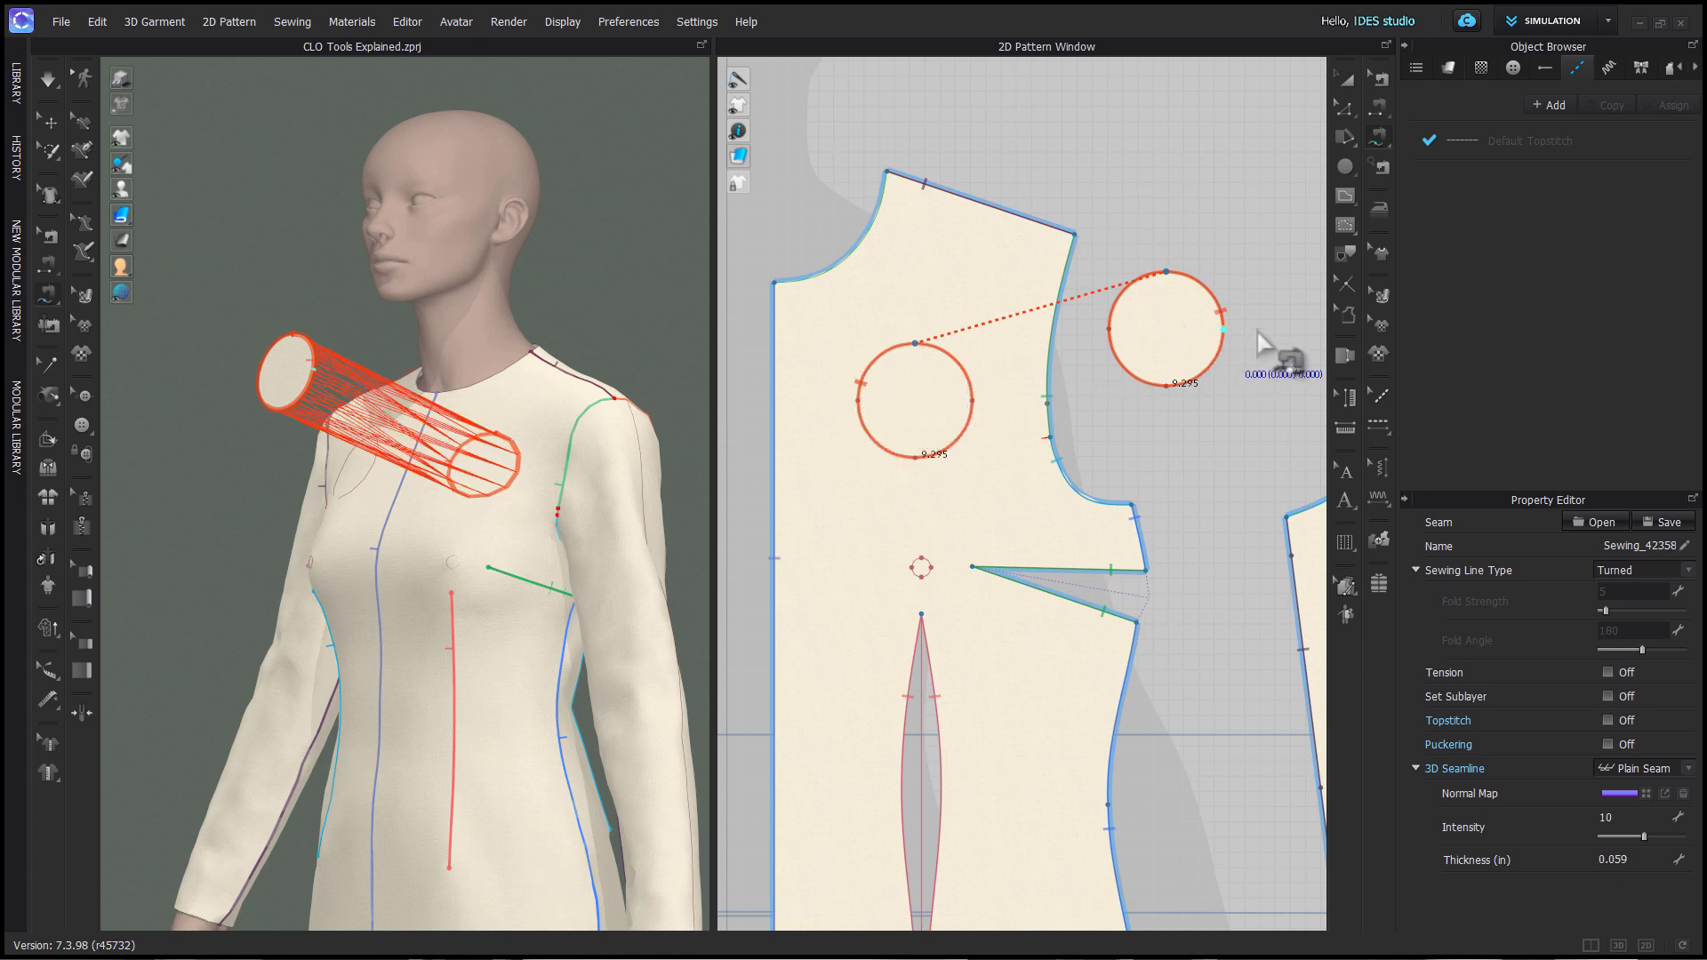
{"action": "key", "text": "cmd+b"}
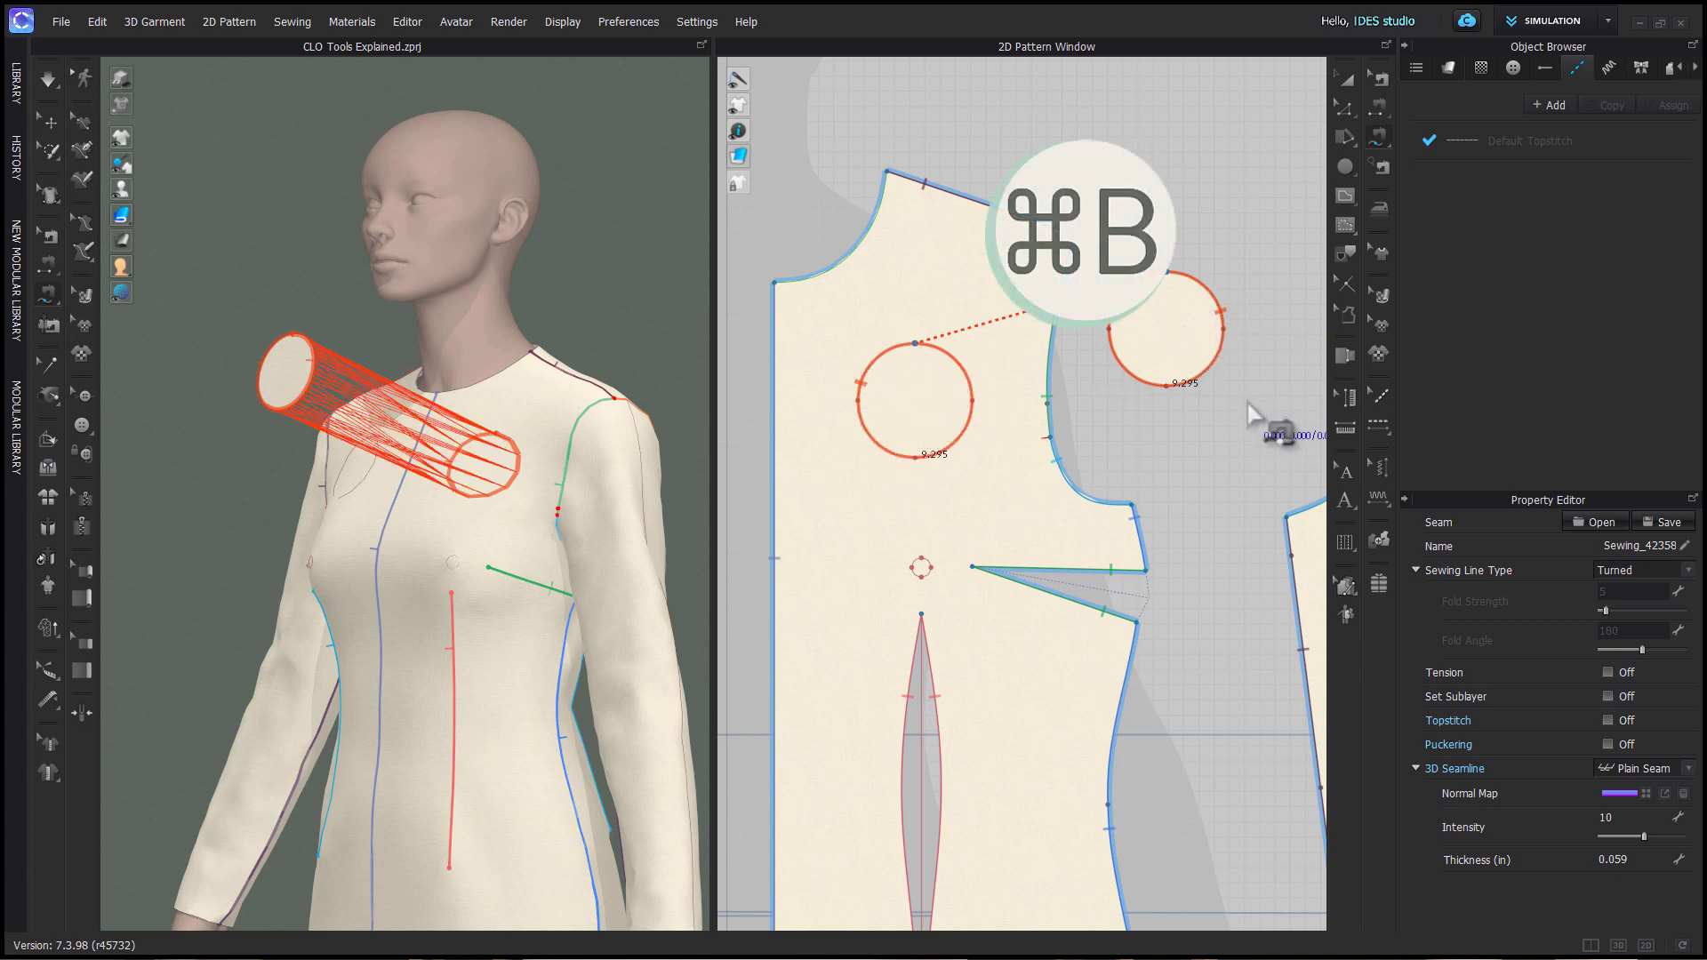